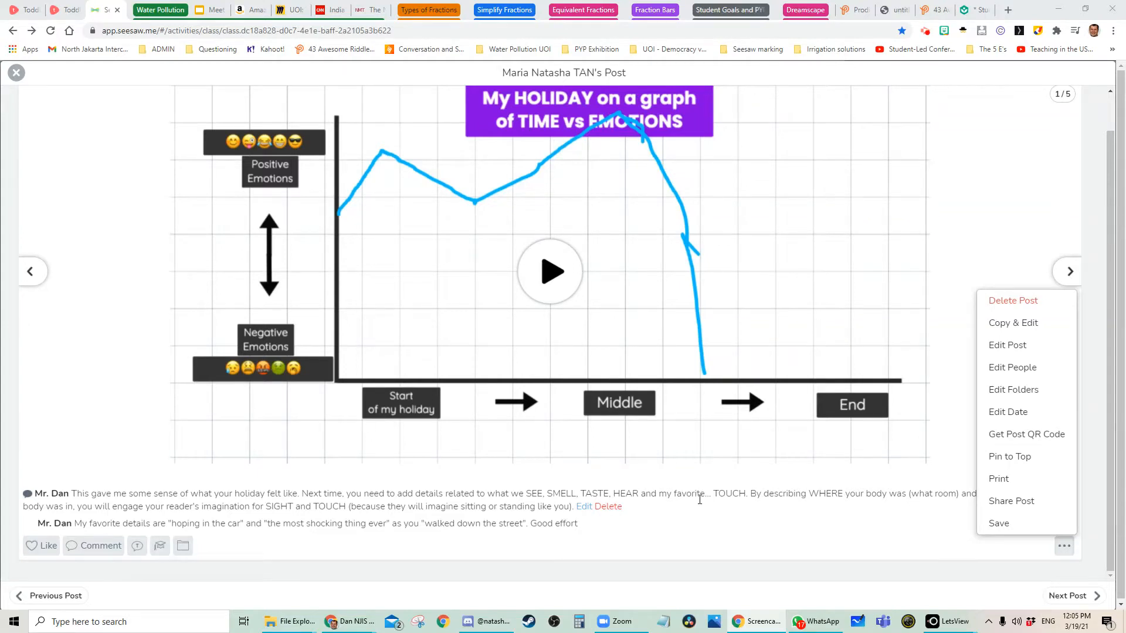
mouse_move(699, 499)
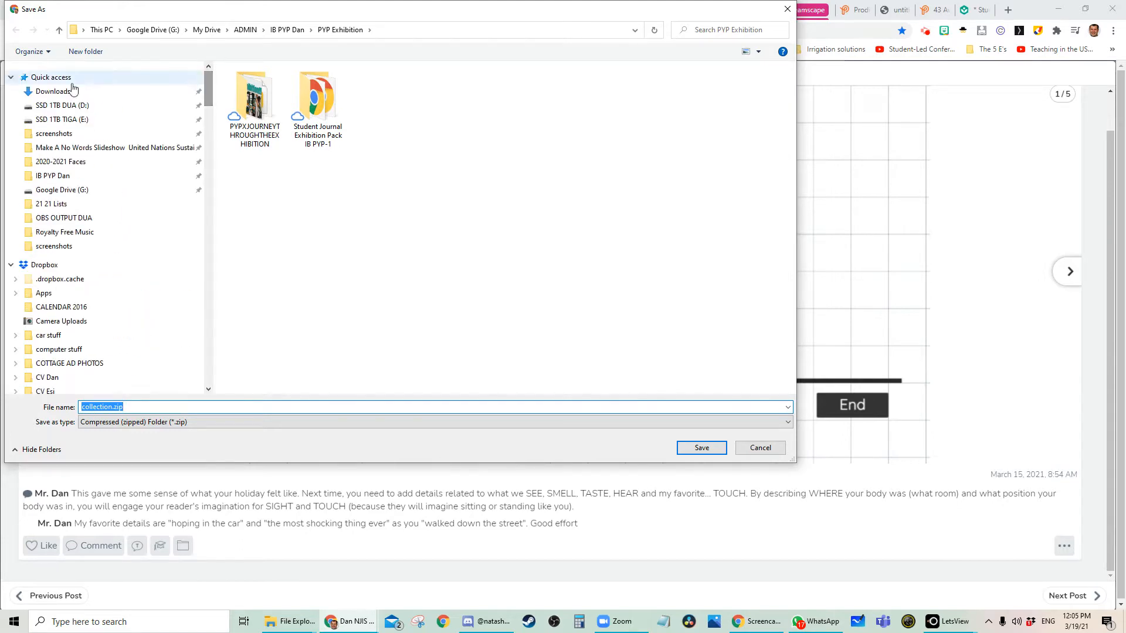
Step: Save collection.zip into Downloads, replacing the existing copy
click(700, 447)
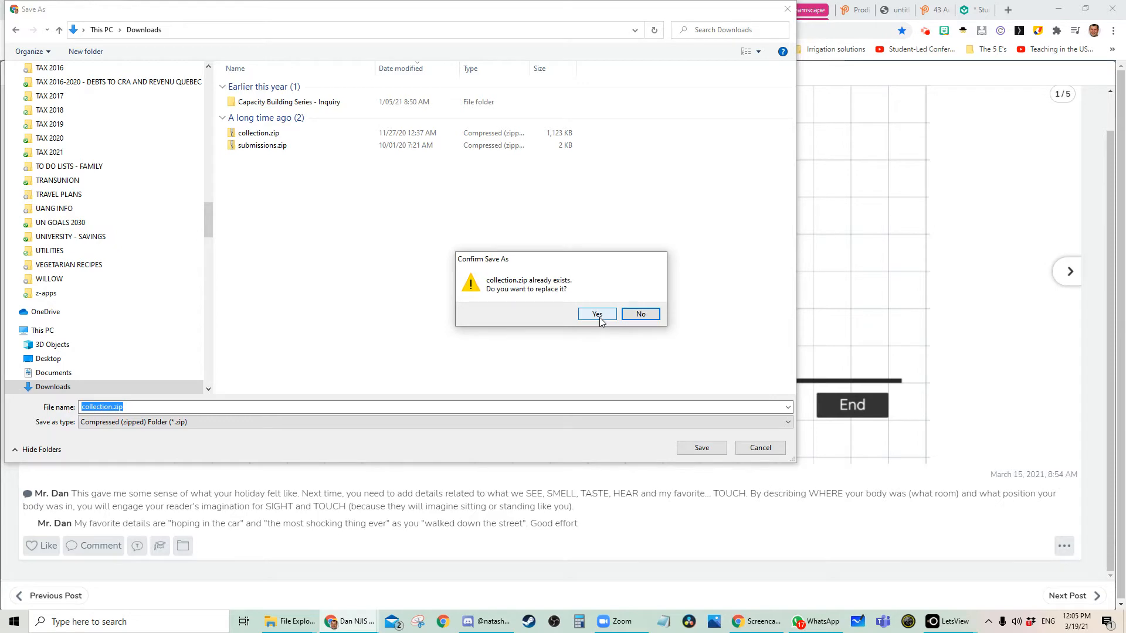
click(596, 315)
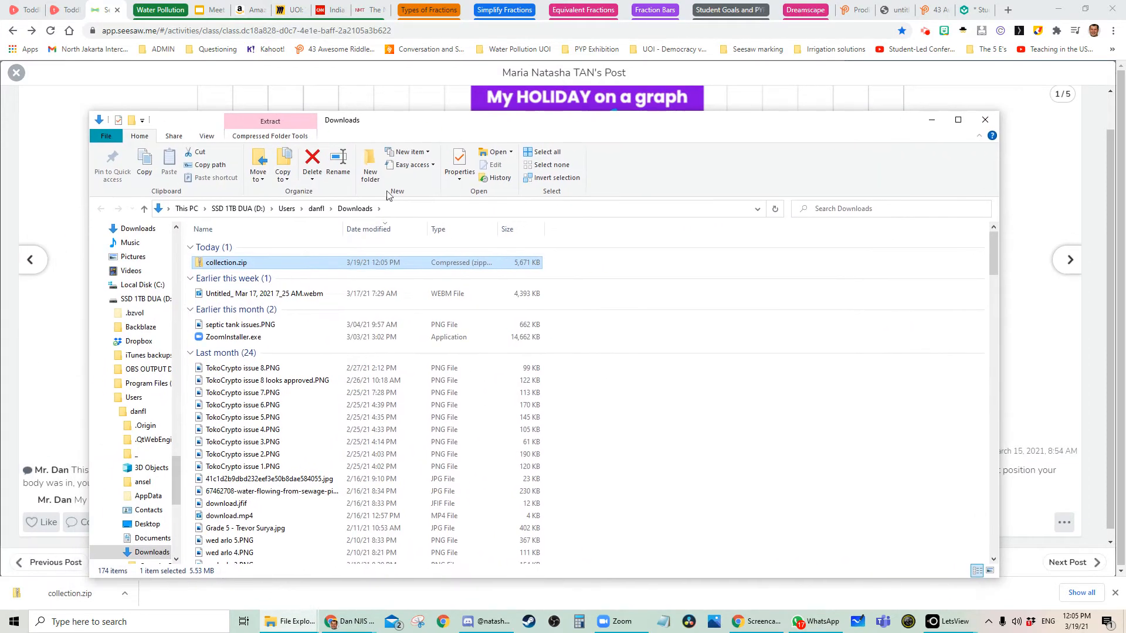
mouse_move(225, 262)
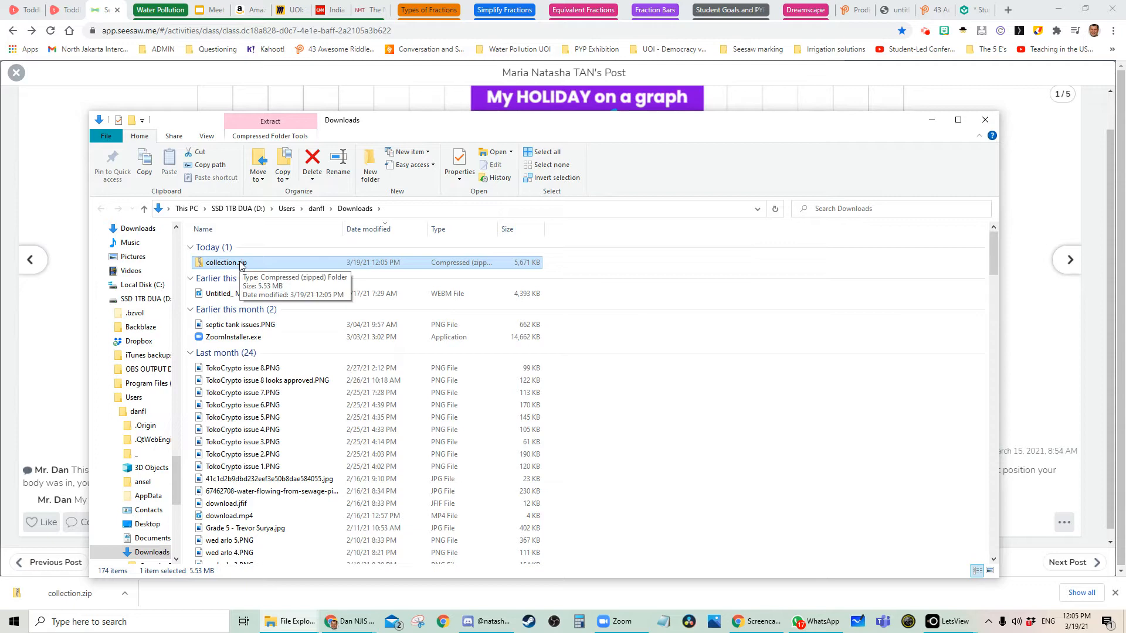
Step: Open collection.zip in Downloads and select page-1-video-attachment-1.mp4
right_click(224, 262)
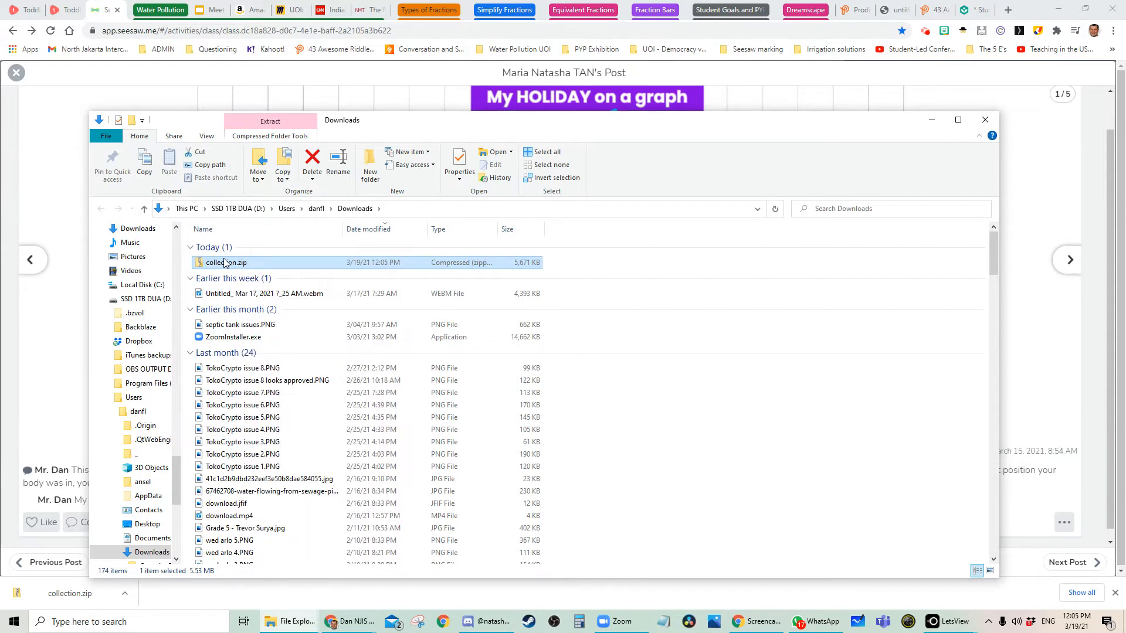
double_click(227, 262)
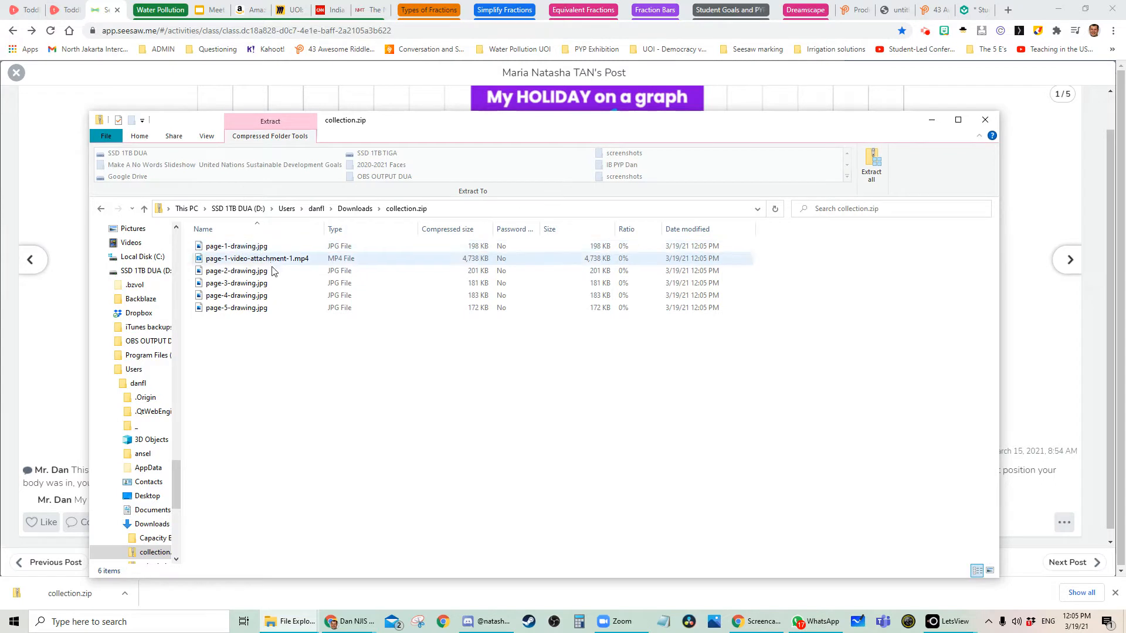
click(257, 259)
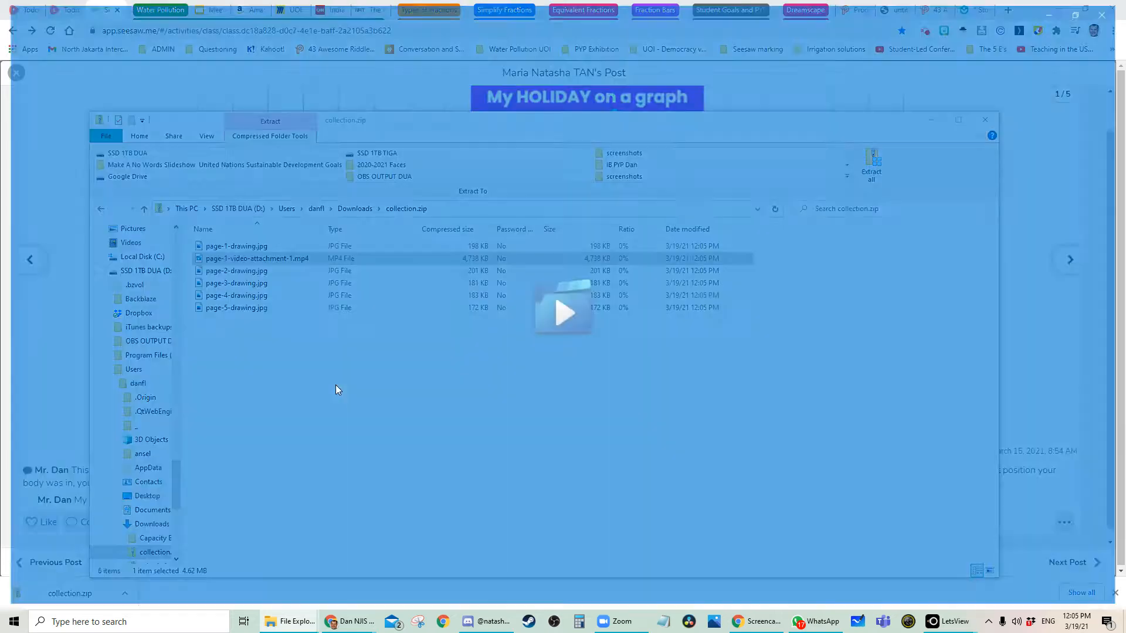
Step: Bring the Chrome window with the holiday graph post back to the front
click(563, 312)
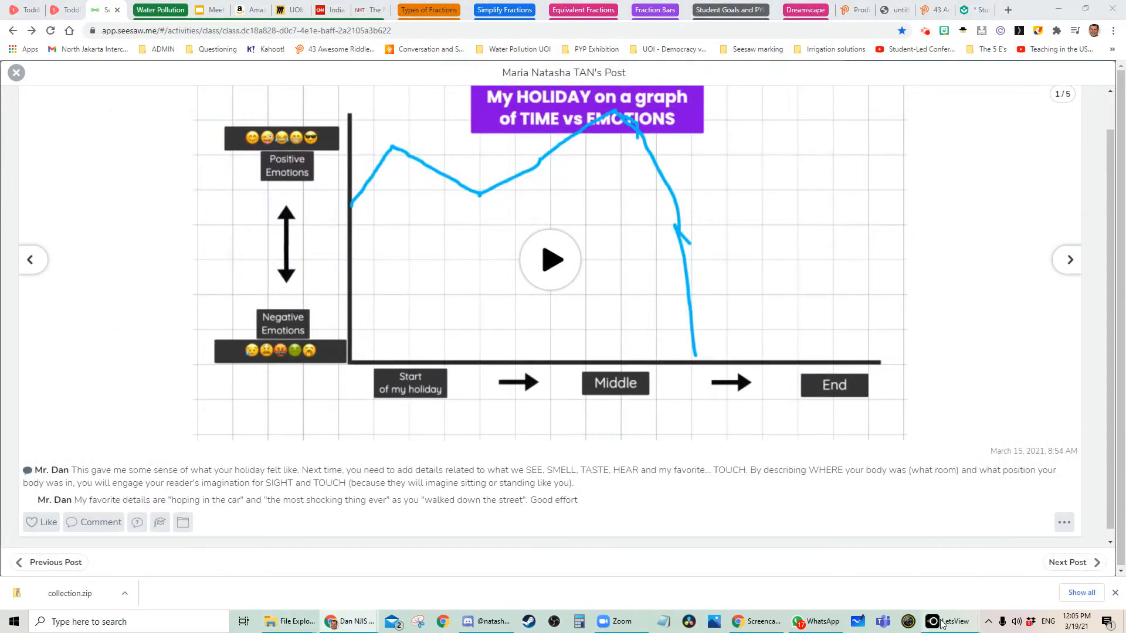
Step: Bring up the LetsView mirrored phone screen and centre it on the desktop
click(950, 621)
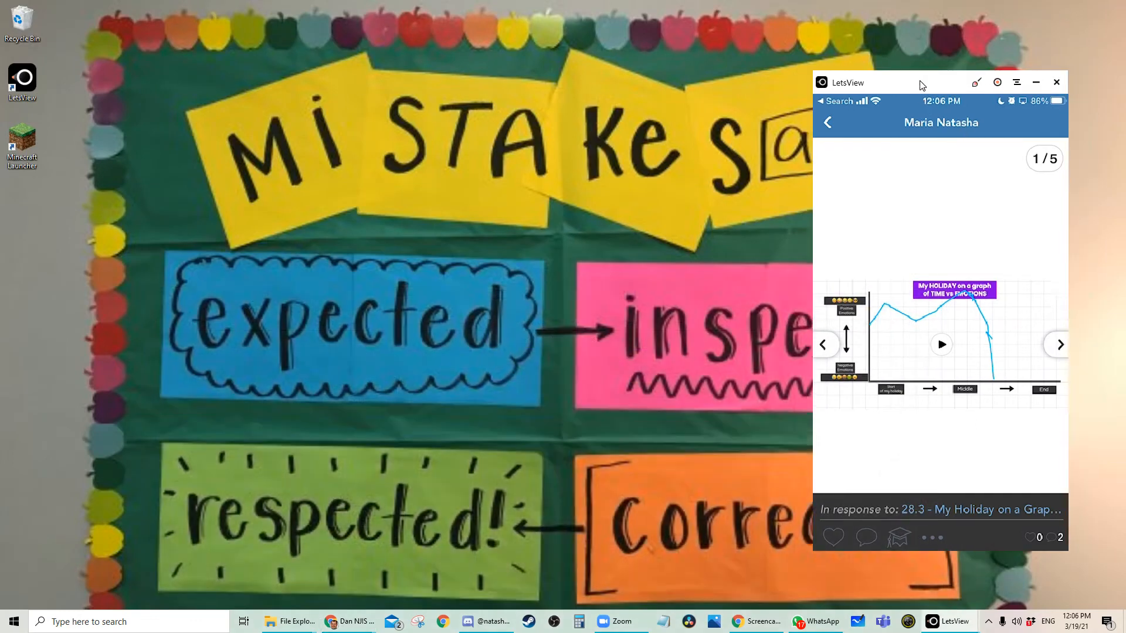
drag(922, 82, 637, 58)
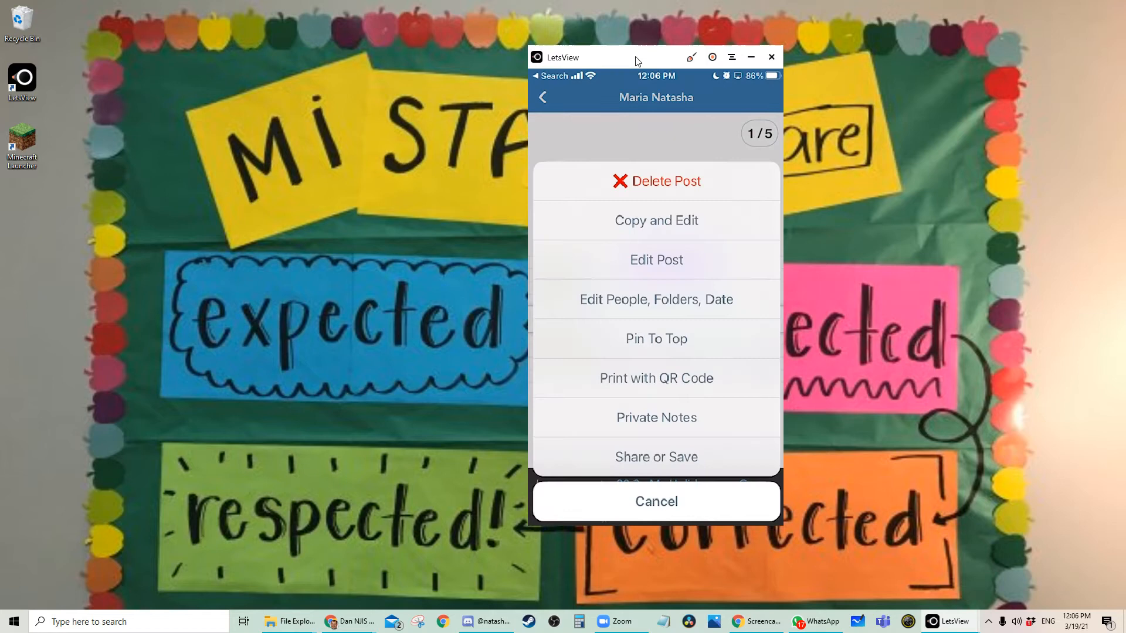
Step: Save the post to the phone and allow Seesaw access to all photos
click(655, 457)
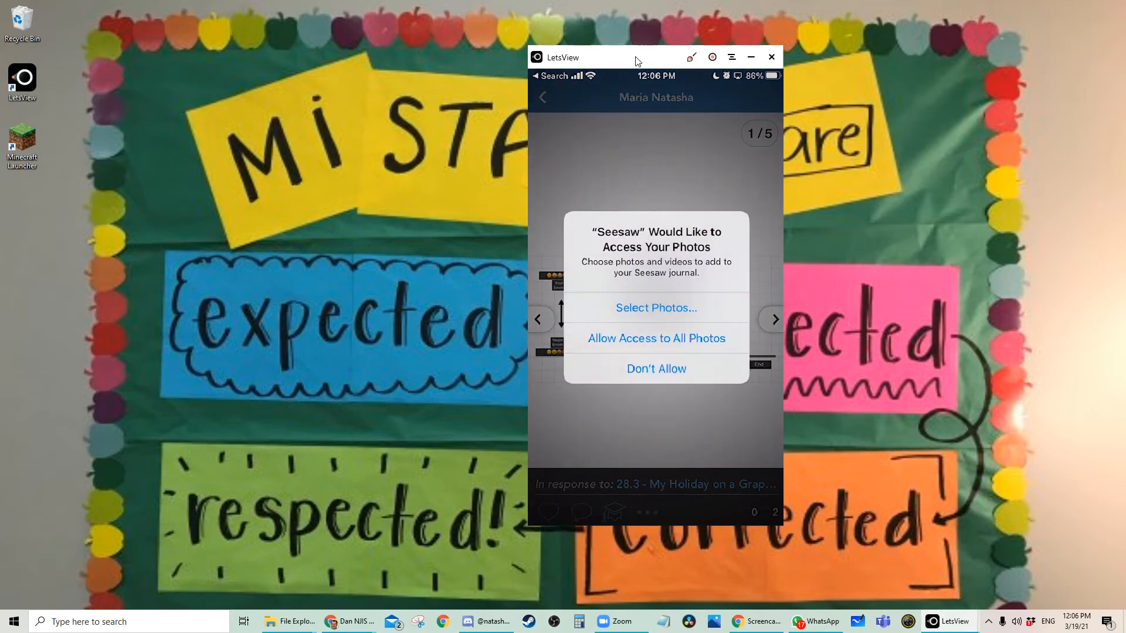
click(655, 338)
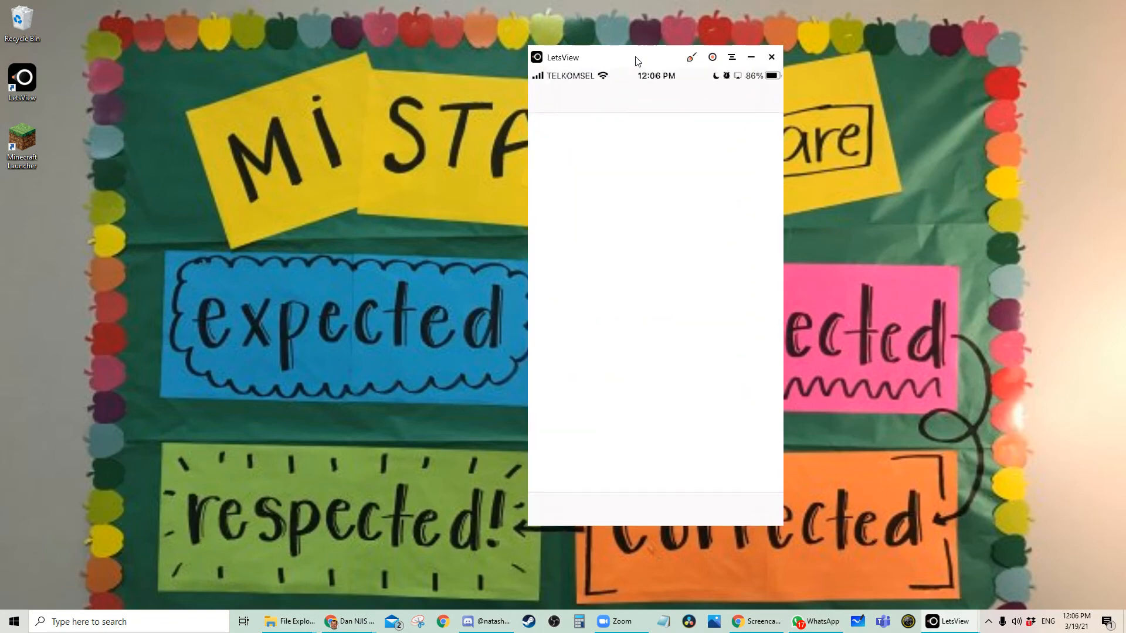
Step: Play the saved holiday-graph video in Photos, then swipe to the home screen
click(688, 509)
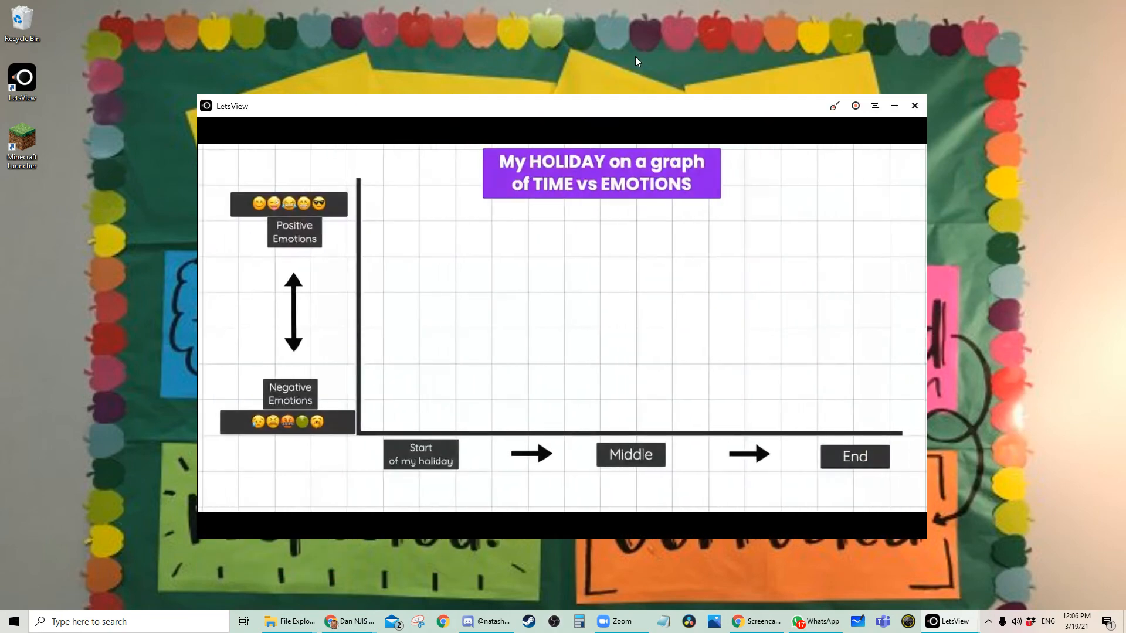
drag(359, 273, 711, 424)
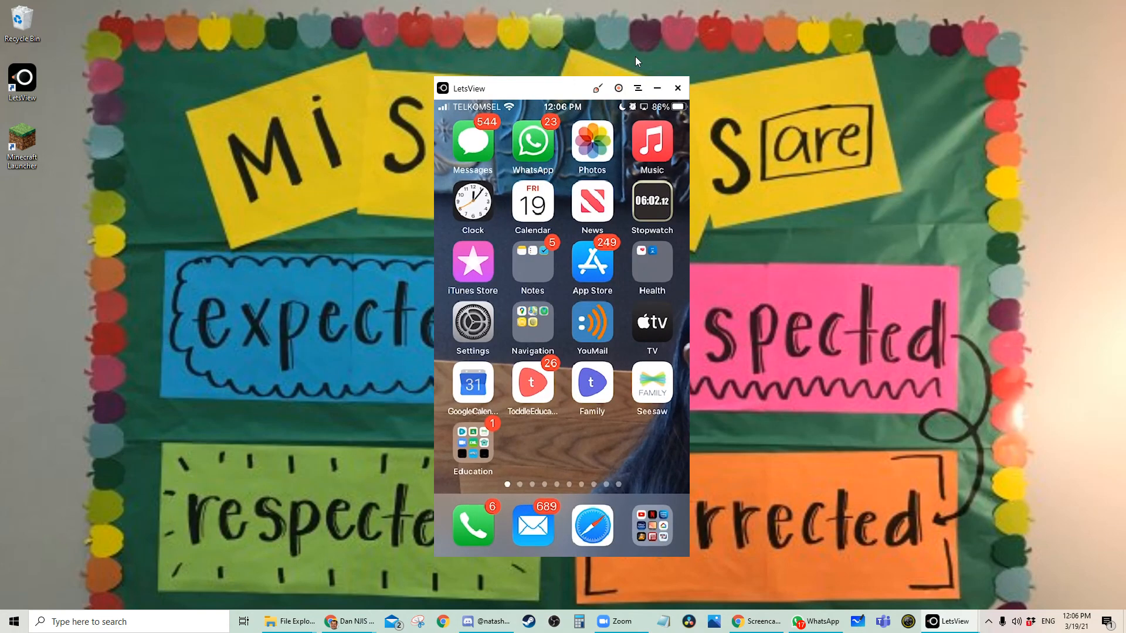
mouse_move(291, 567)
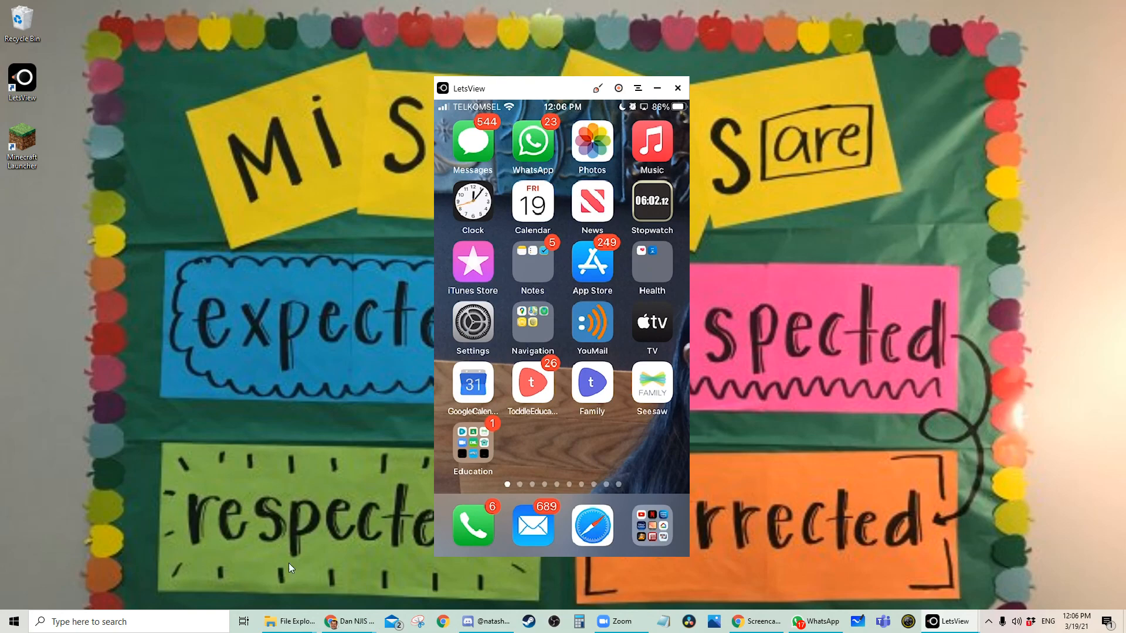